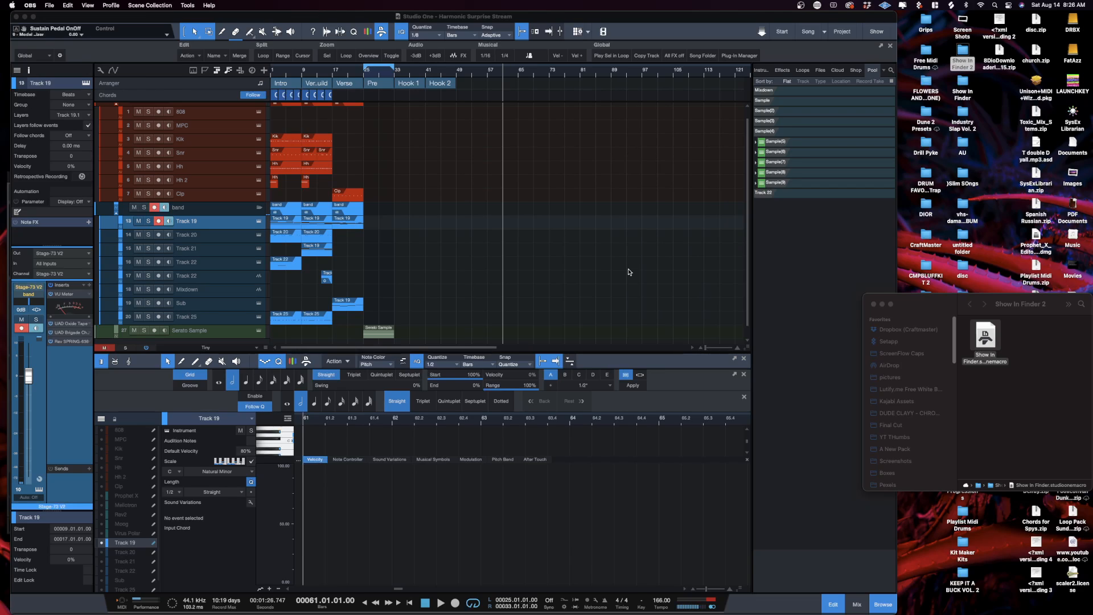
mouse_move(811, 423)
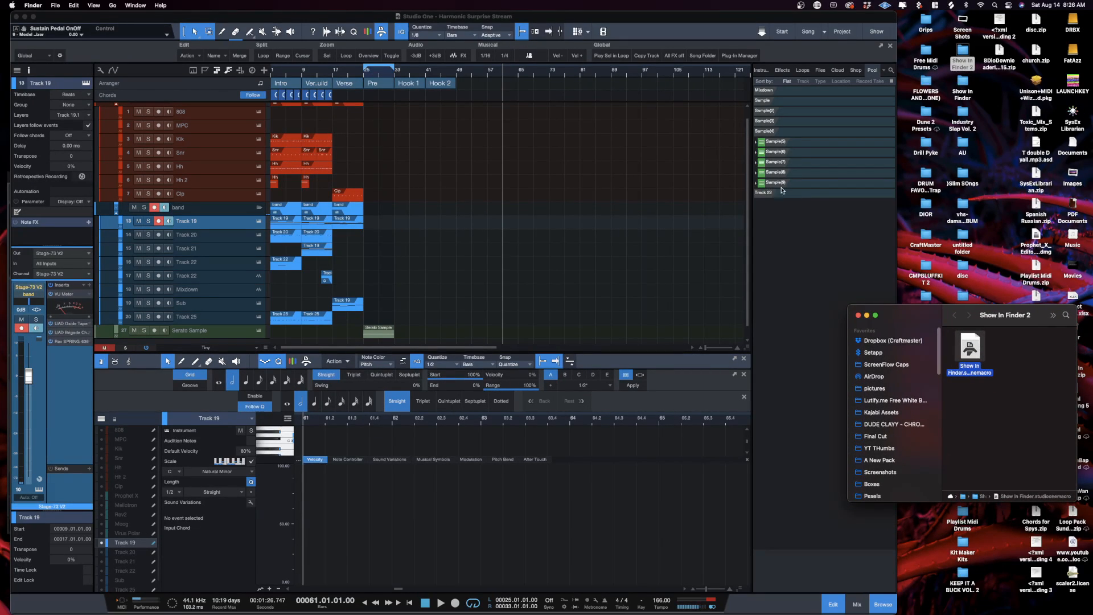
mouse_move(898, 242)
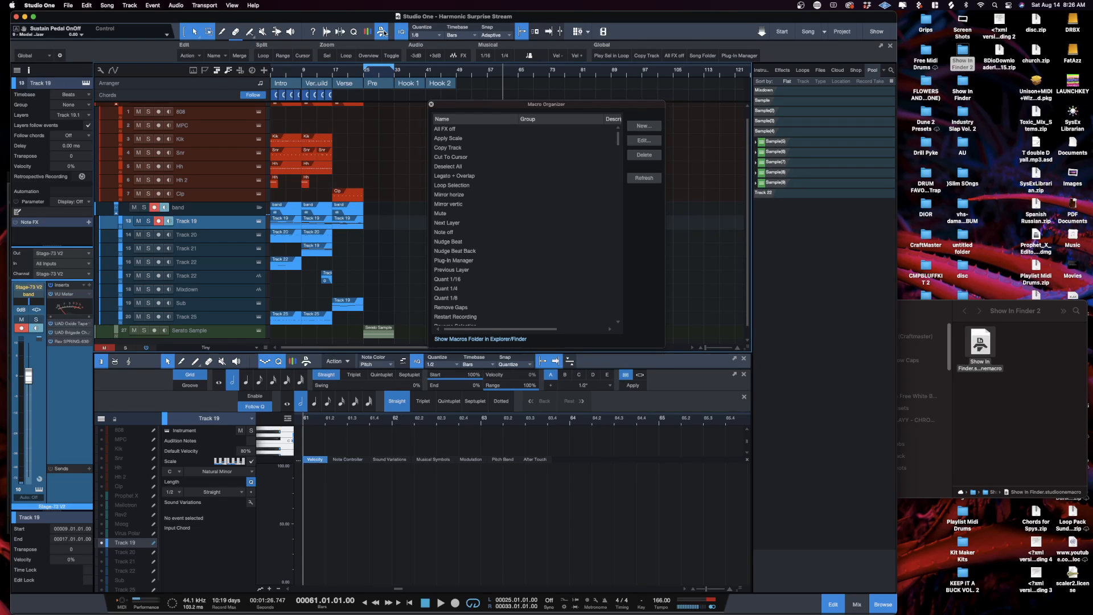
Step: Reopen the Macro Organizer and reveal the macros folder in Finder
left_click(433, 105)
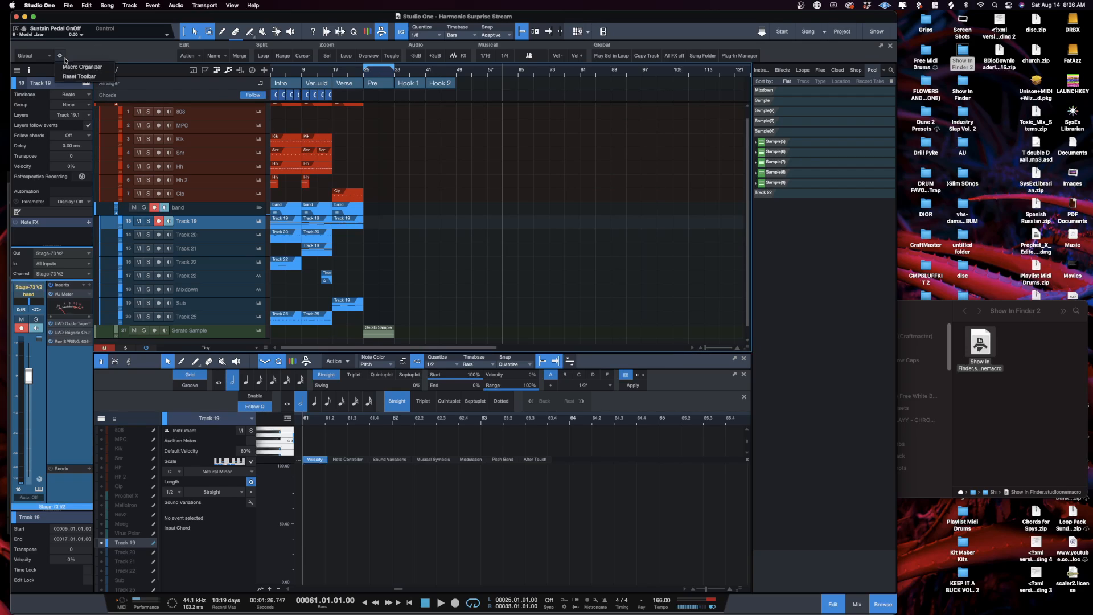
mouse_move(81, 66)
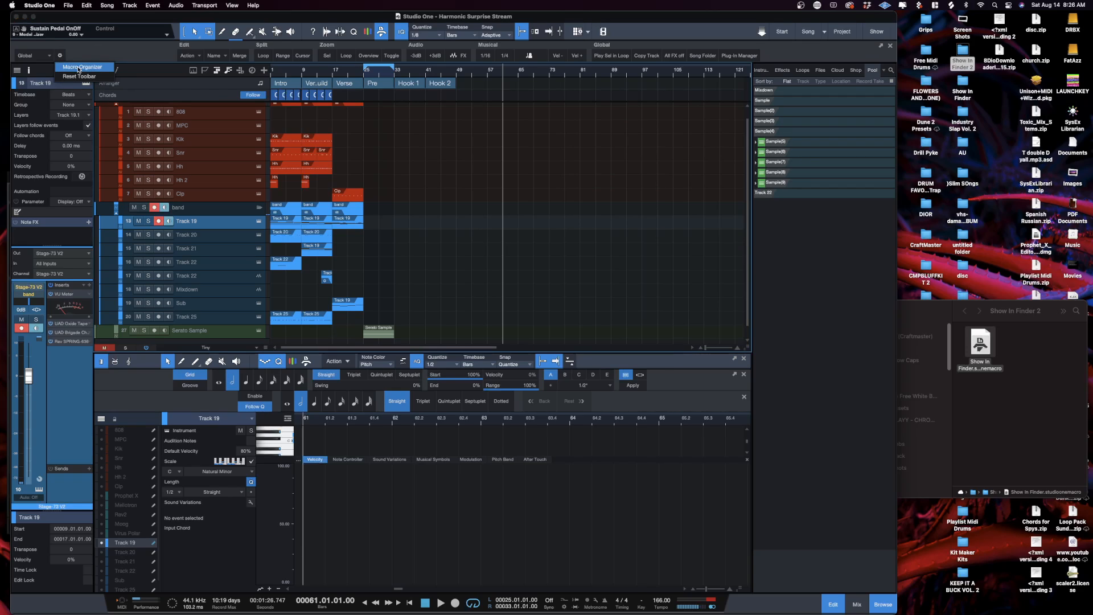
left_click(82, 67)
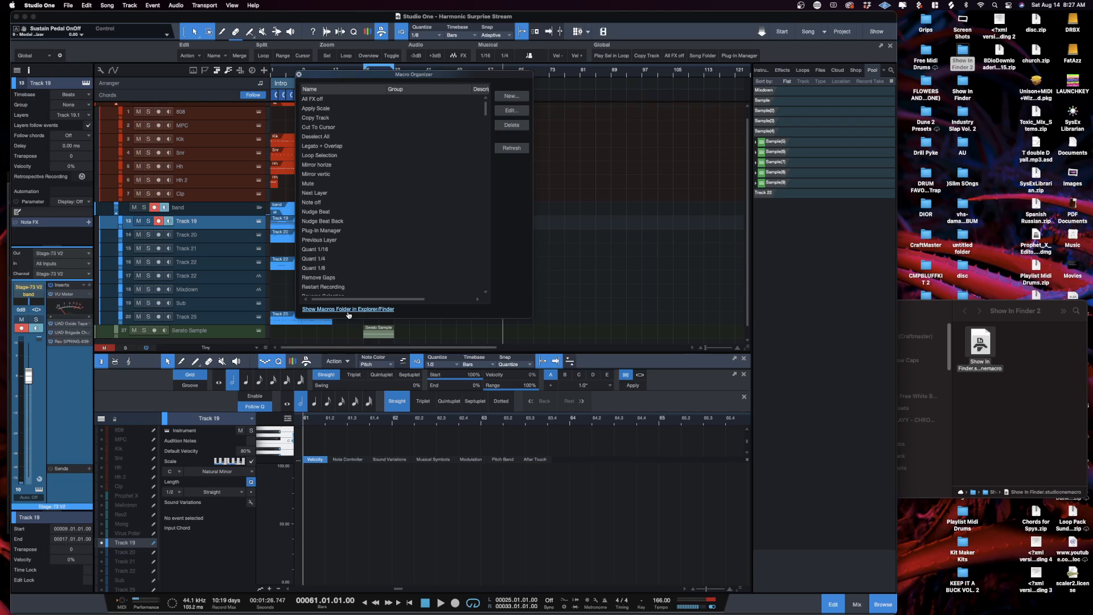
mouse_move(358, 313)
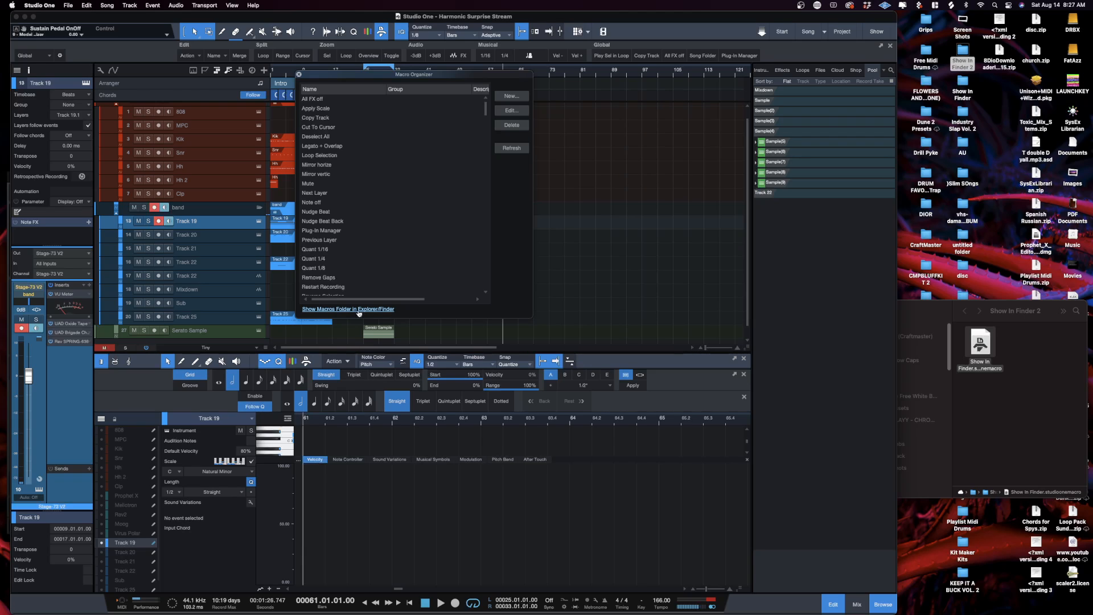
left_click(347, 309)
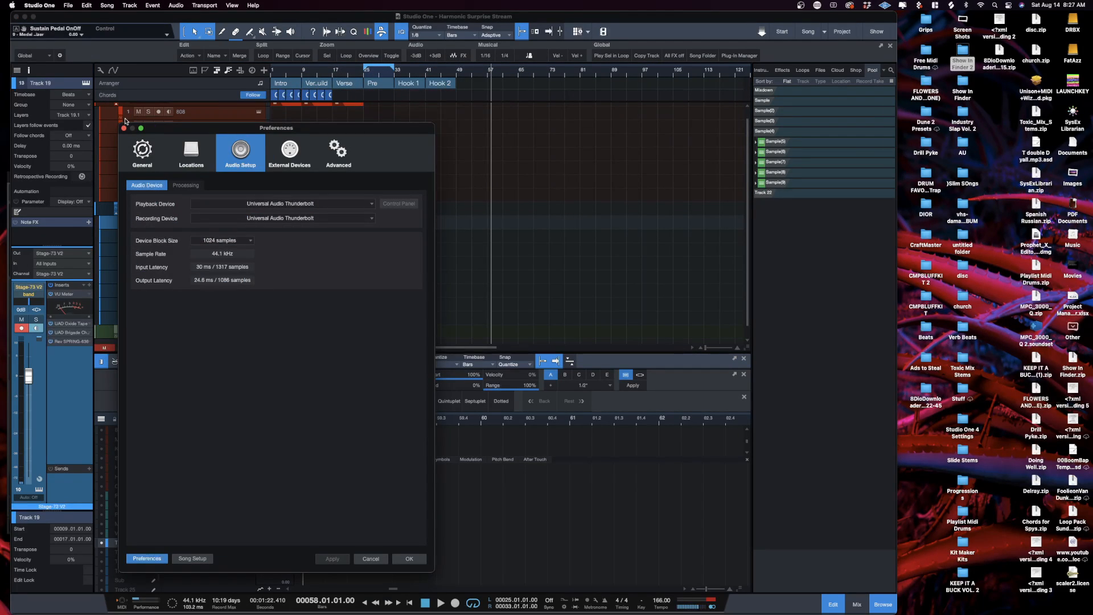
Step: Bring up Preferences from the Studio One menu and show its General page
left_click(39, 5)
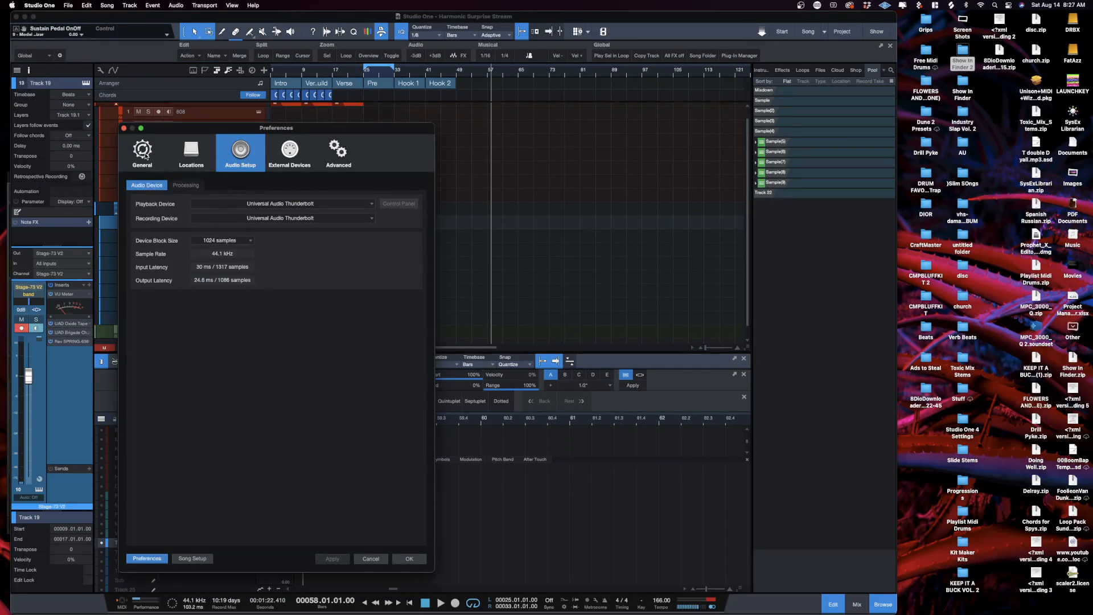
left_click(142, 149)
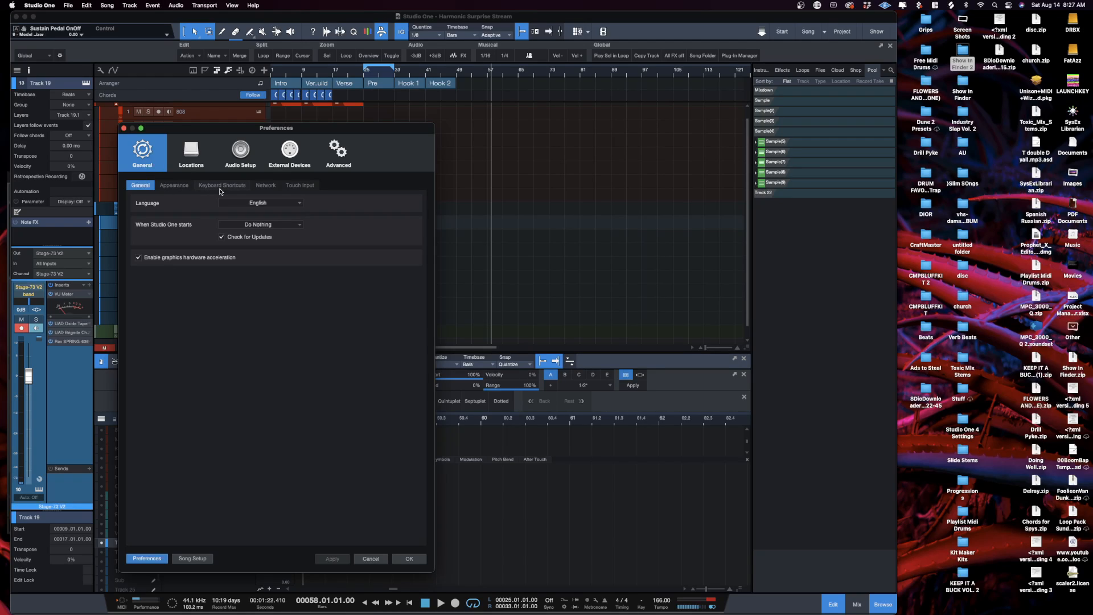
Step: In Keyboard Shortcuts, find 'show f', assign Cmd+F to Macros > Show In Finder and confirm
left_click(222, 185)
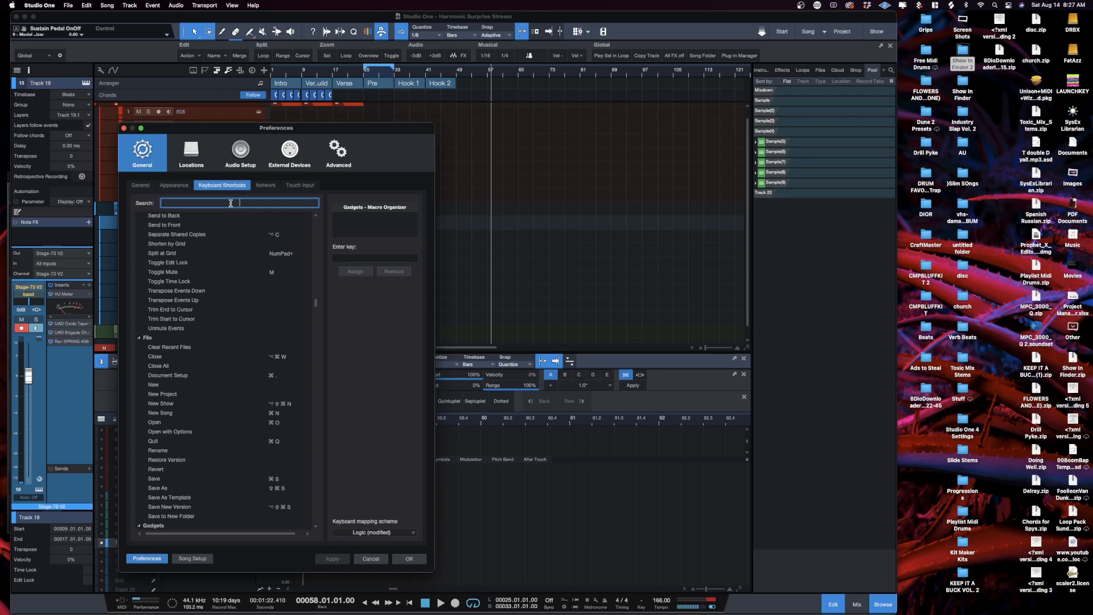
type("show in")
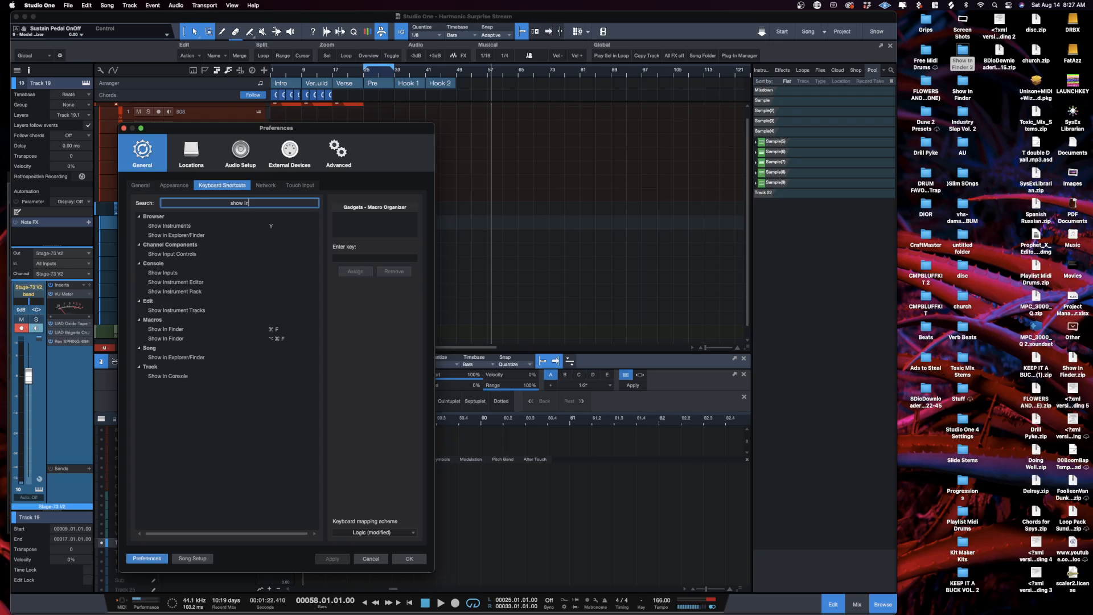
type("f")
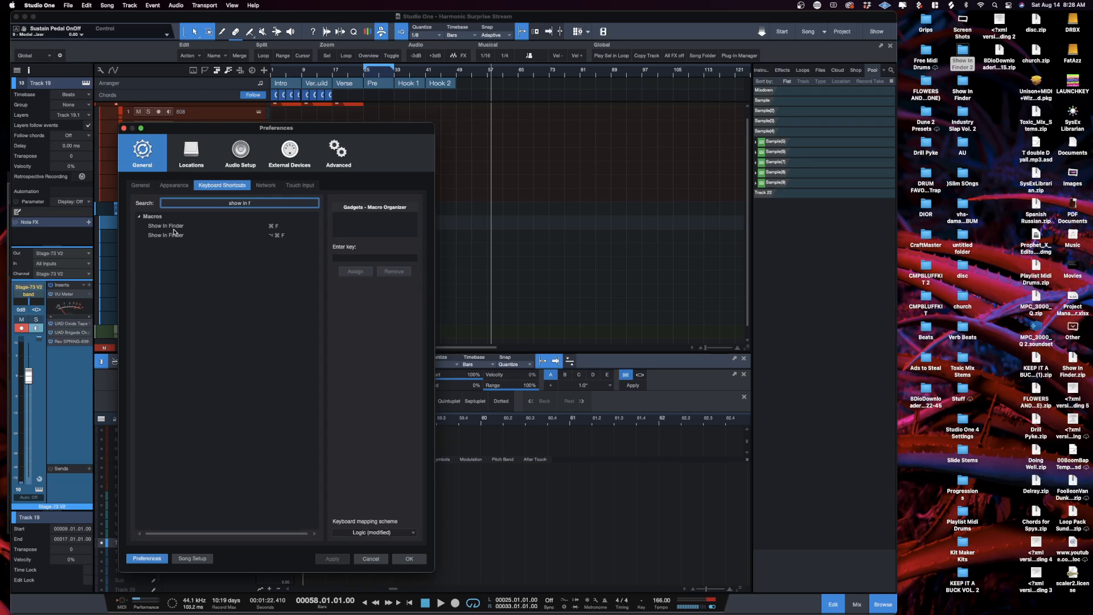
left_click(166, 225)
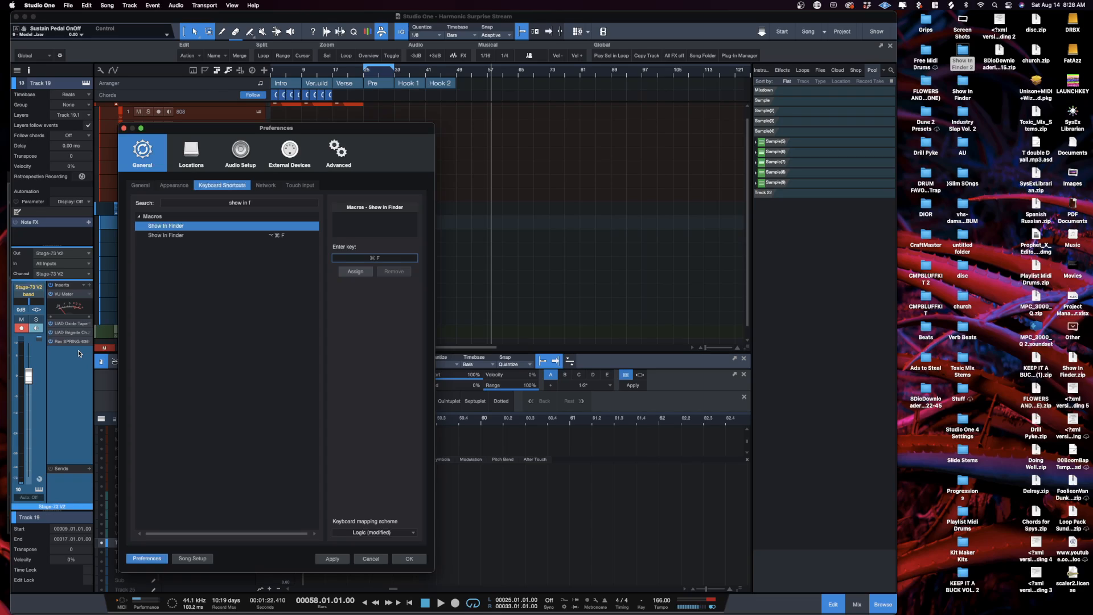
mouse_move(354, 295)
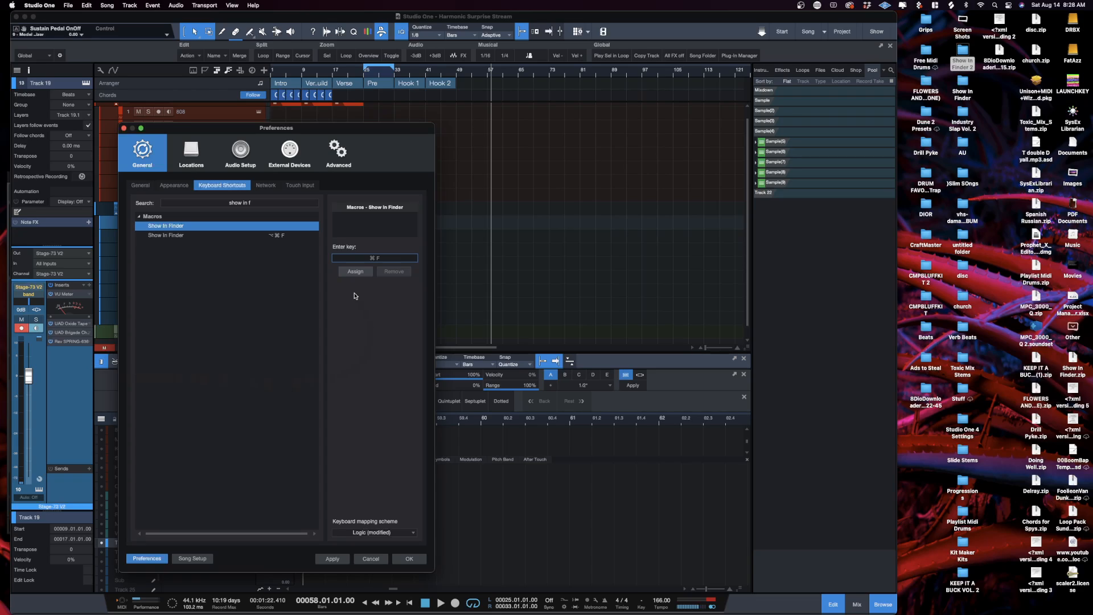
mouse_move(409, 559)
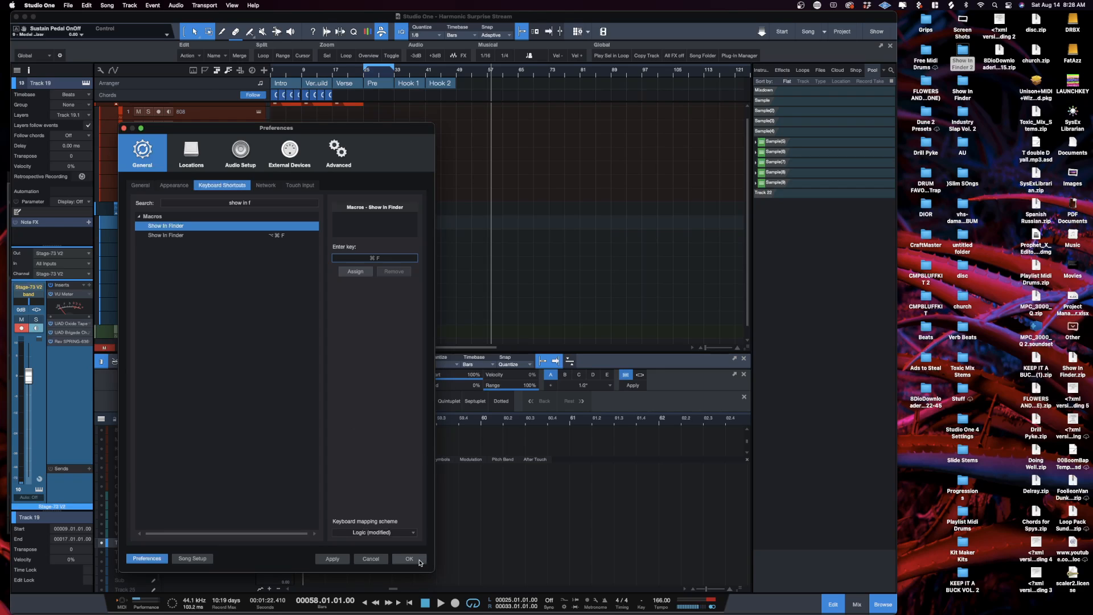
left_click(409, 559)
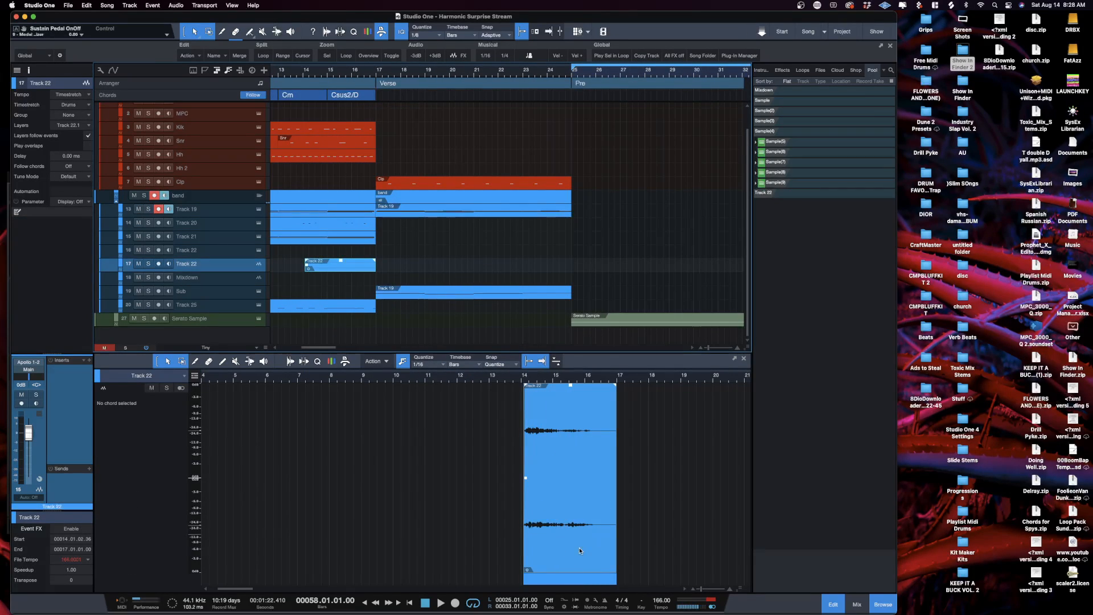
mouse_move(428, 225)
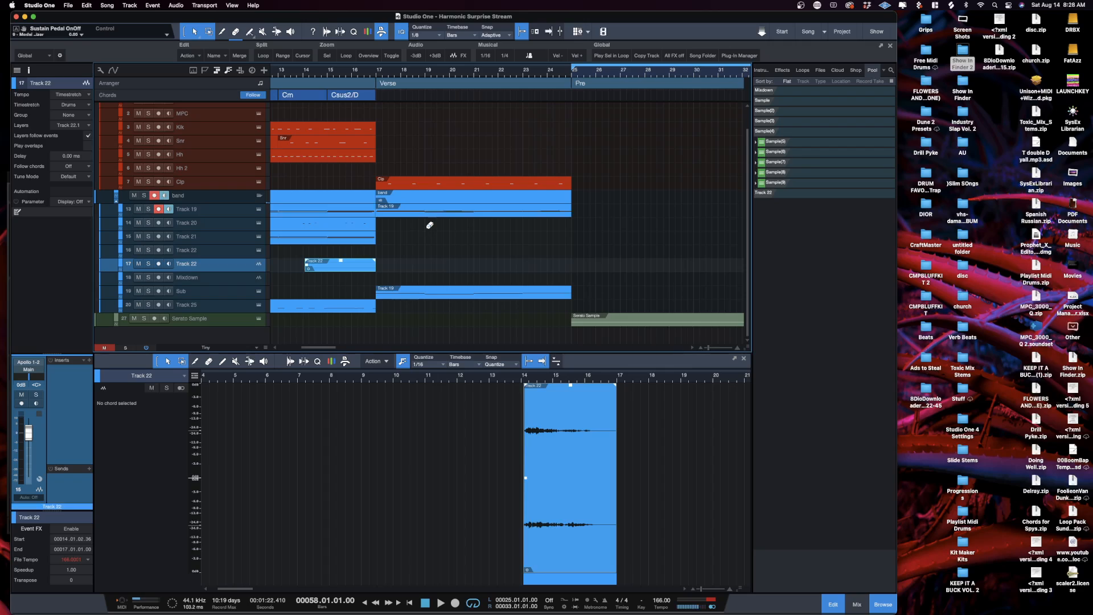
mouse_move(343, 272)
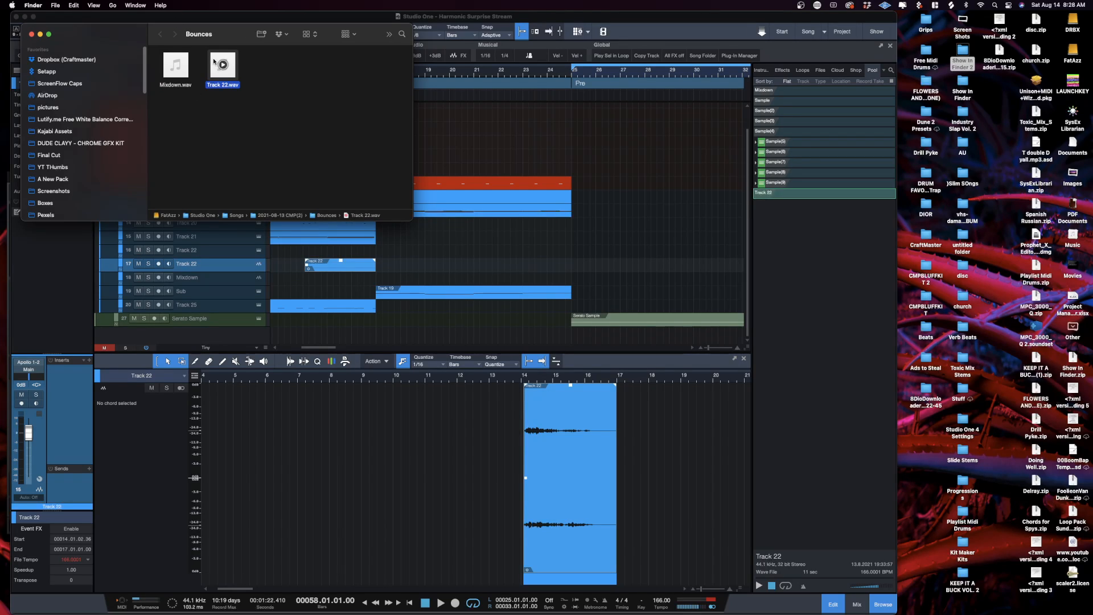
mouse_move(226, 69)
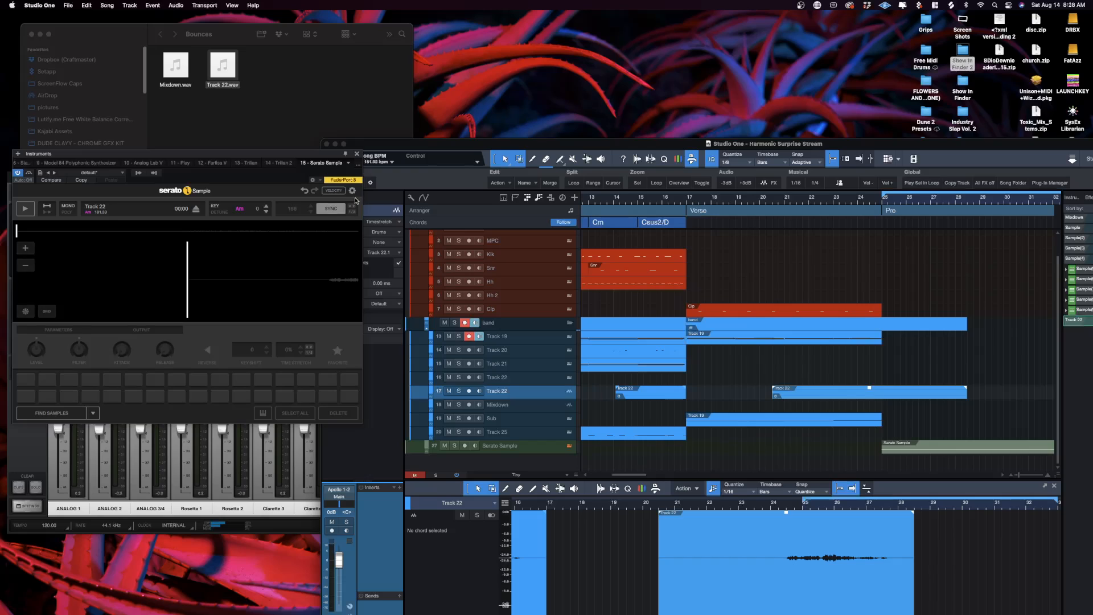
mouse_move(230, 144)
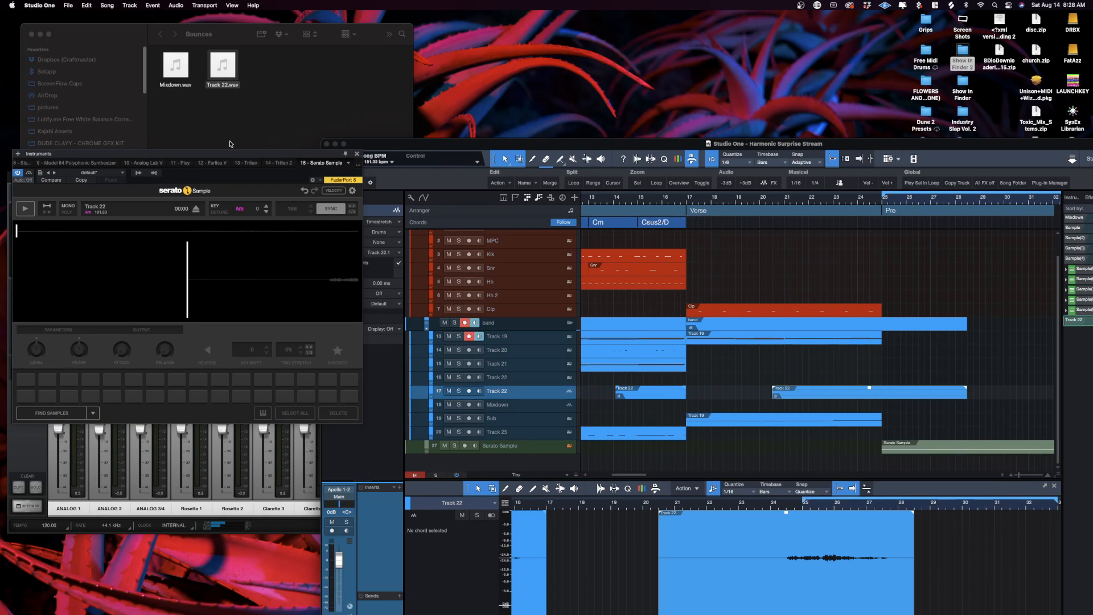